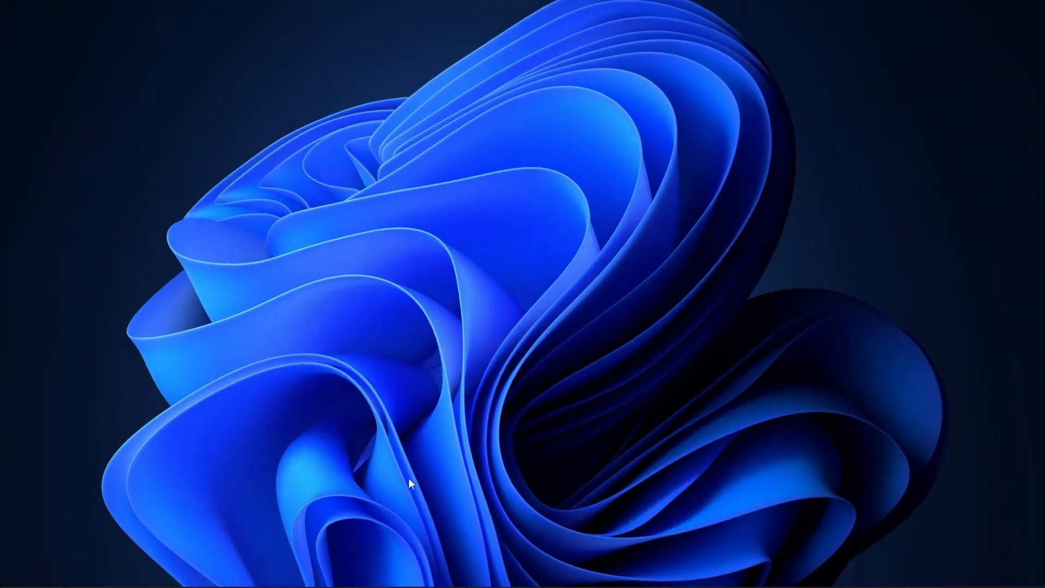
# Bring up the Start button's quick-link system menu.
pyautogui.rightClick(253, 569)
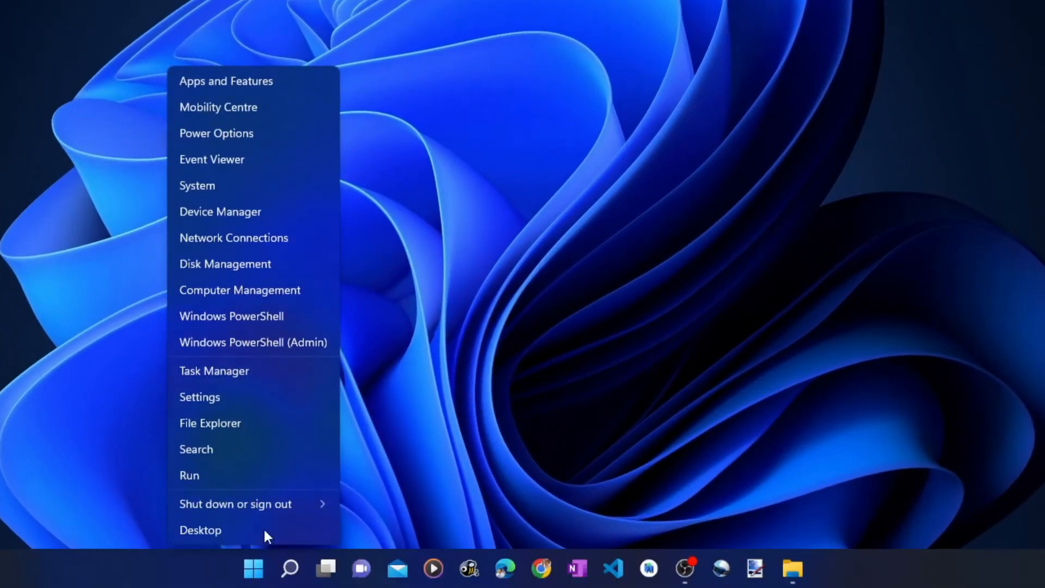
# Launch Settings and go to the System > Recovery page.
pyautogui.click(199, 397)
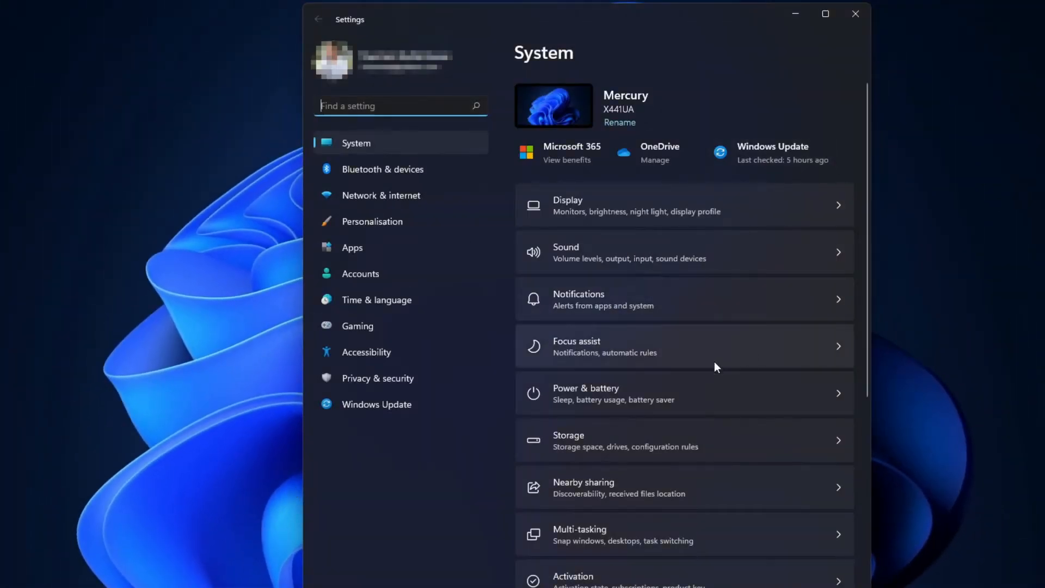
pyautogui.scroll(-3)
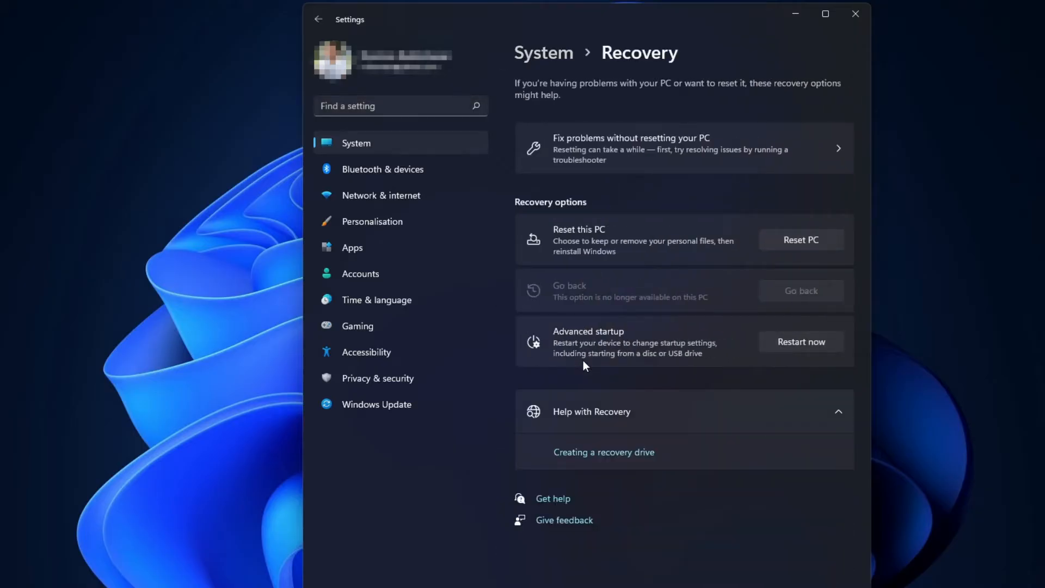
pyautogui.moveTo(675, 338)
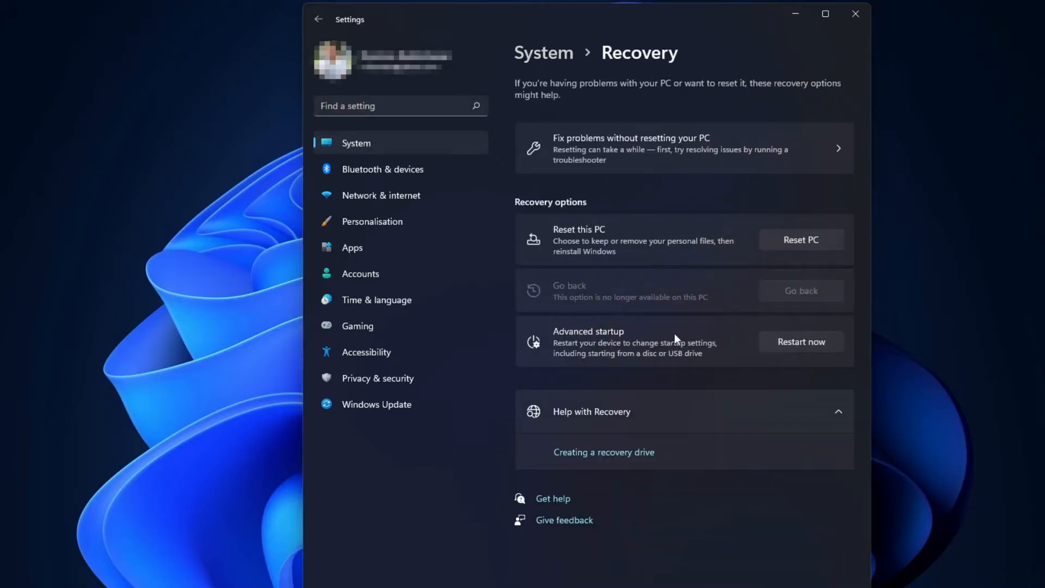
# Restart the PC into Advanced startup and confirm the restart.
pyautogui.click(800, 342)
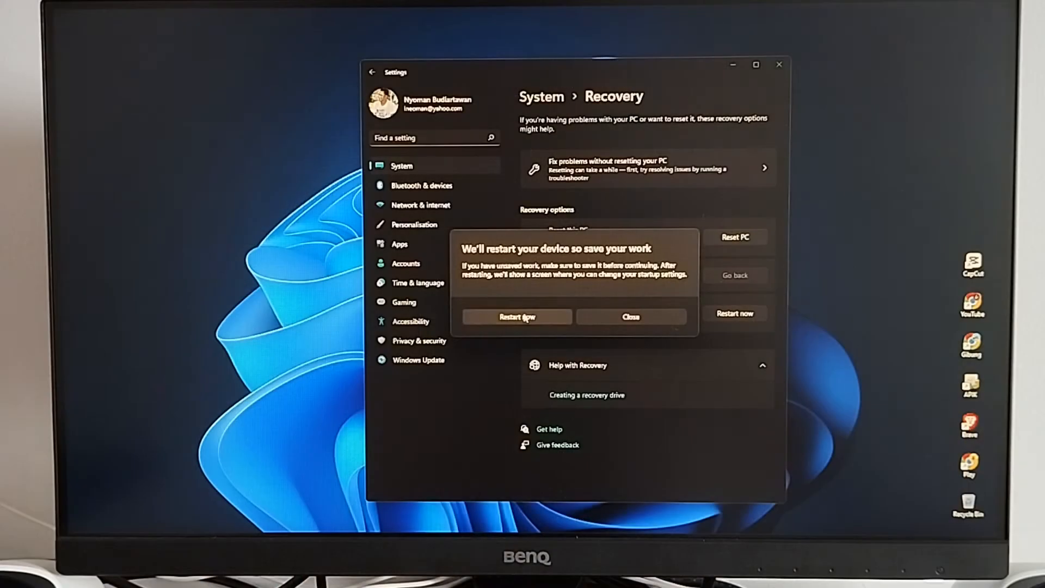
pyautogui.click(516, 317)
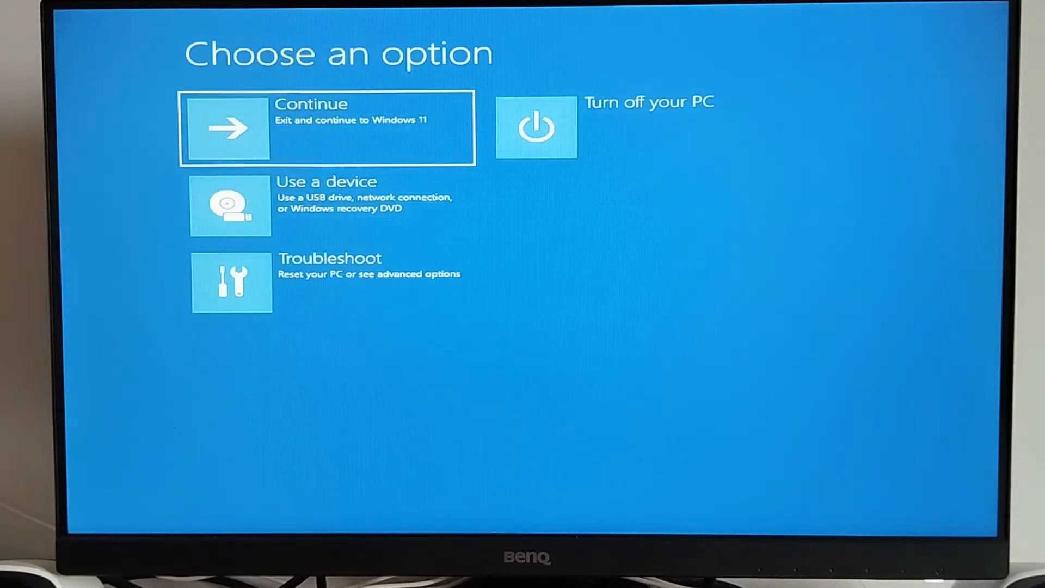
# Navigate Troubleshoot > Advanced options to the UEFI Firmware Settings page.
pyautogui.click(327, 282)
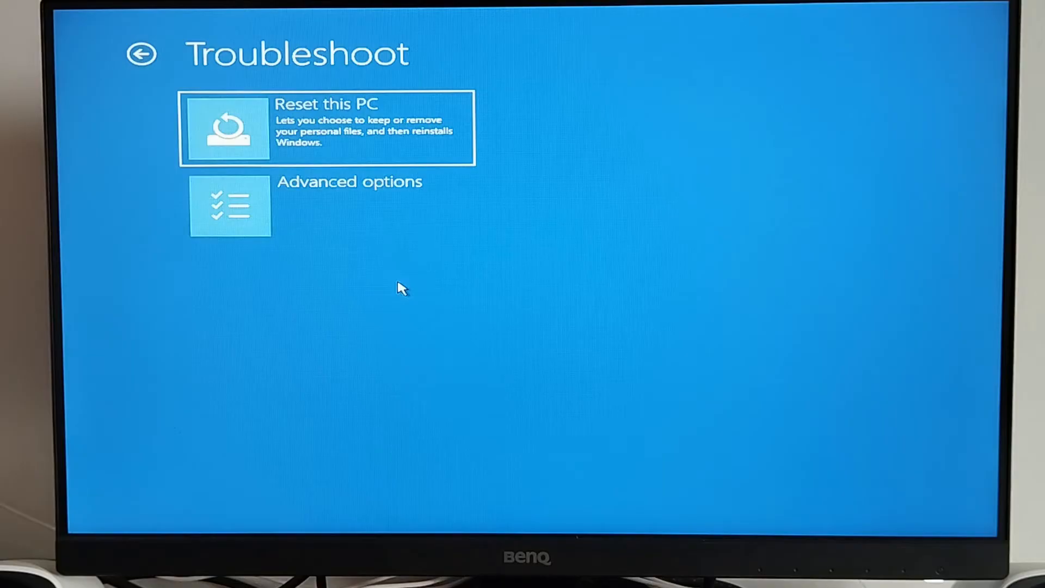
pyautogui.click(327, 206)
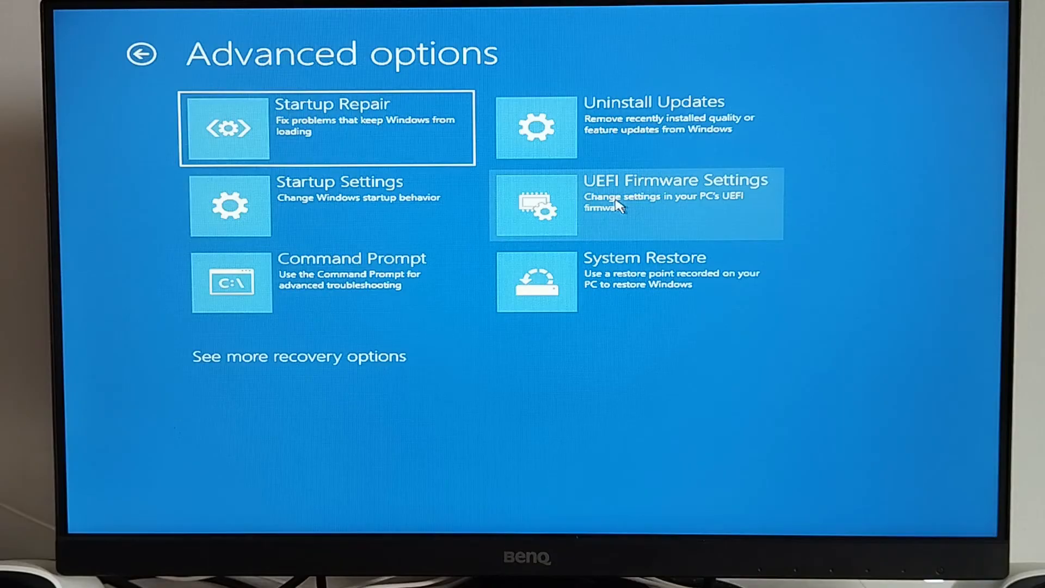
pyautogui.click(634, 203)
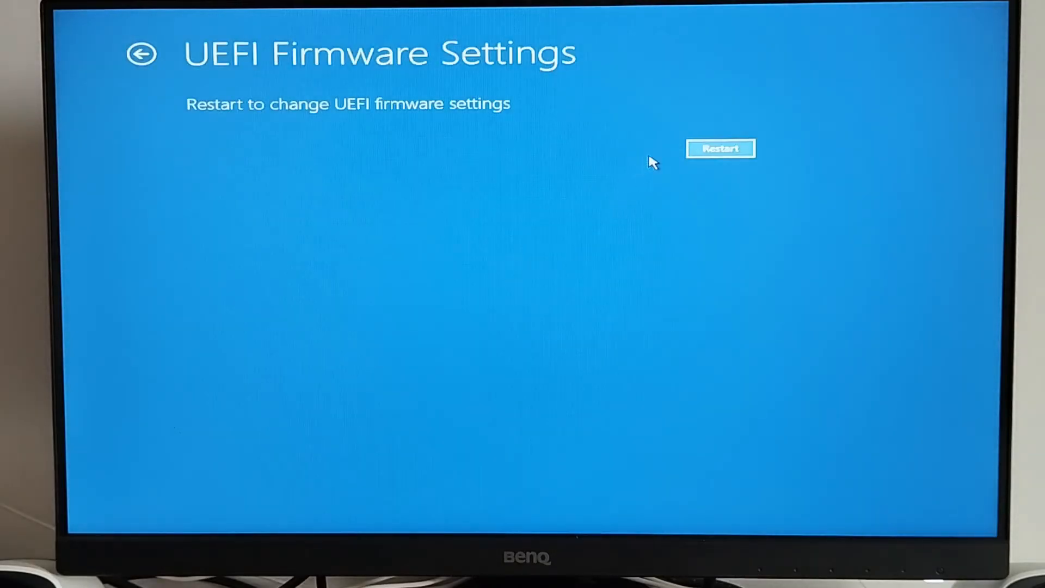
# Restart from the recovery environment into the Aptio Setup Utility.
pyautogui.click(720, 148)
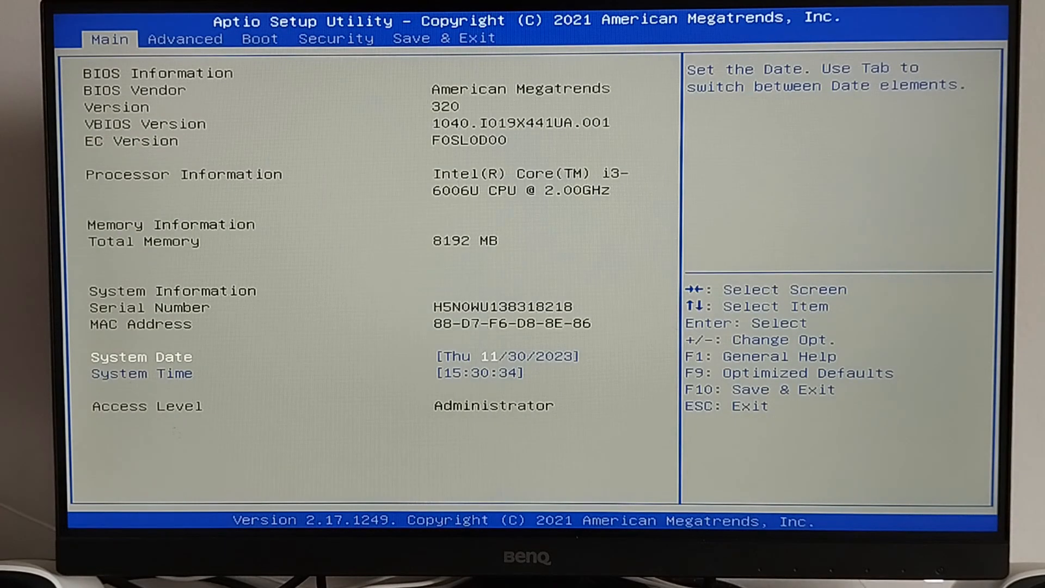